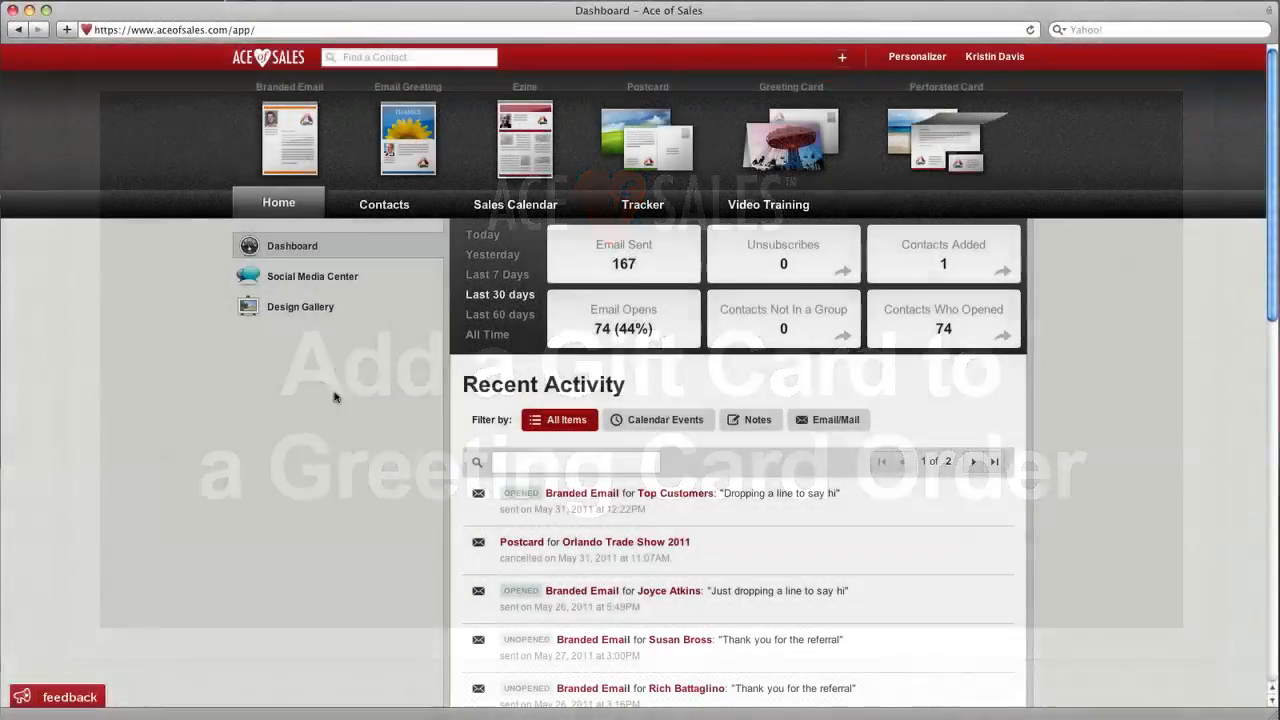
click(384, 204)
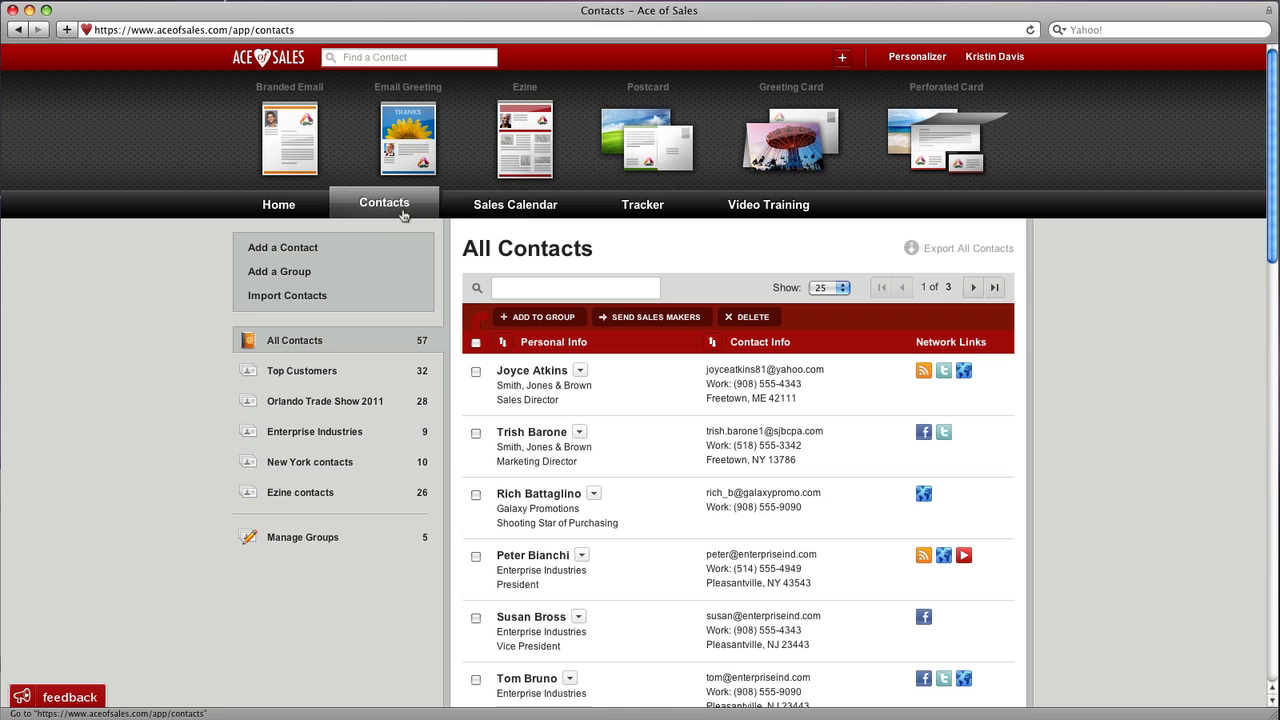
text(john)
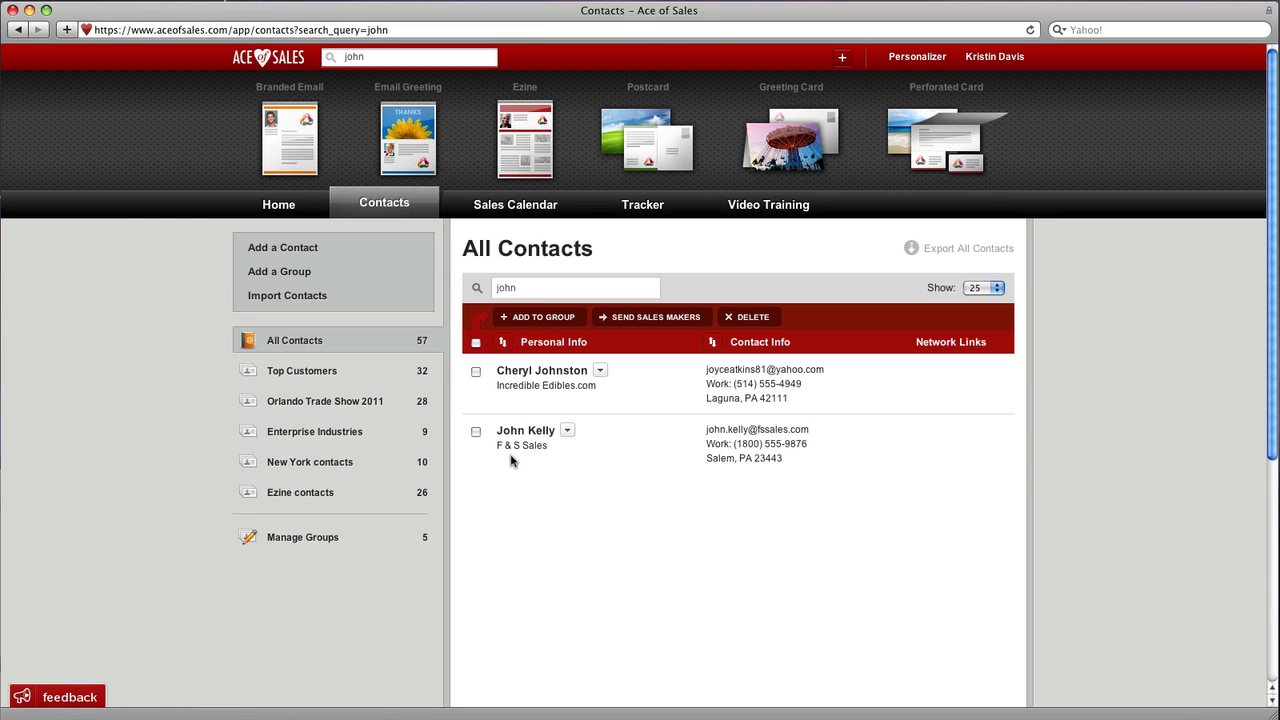
click(525, 430)
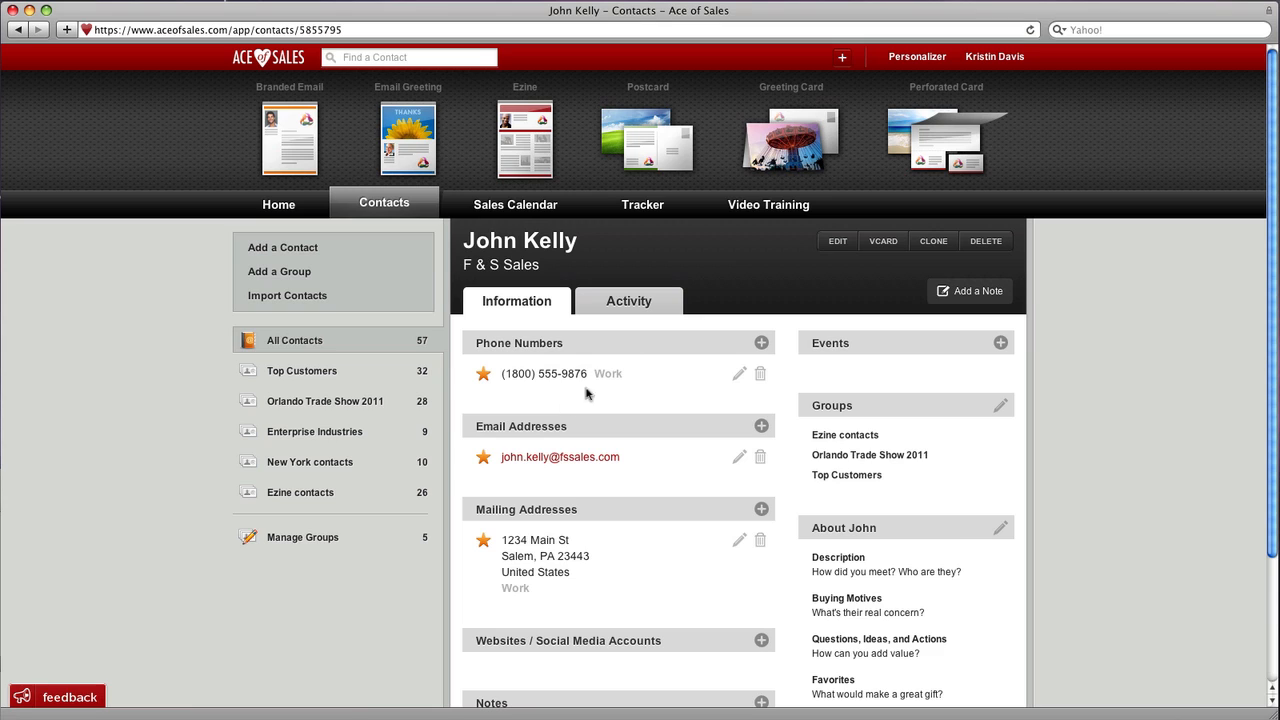
mouse_move(922, 131)
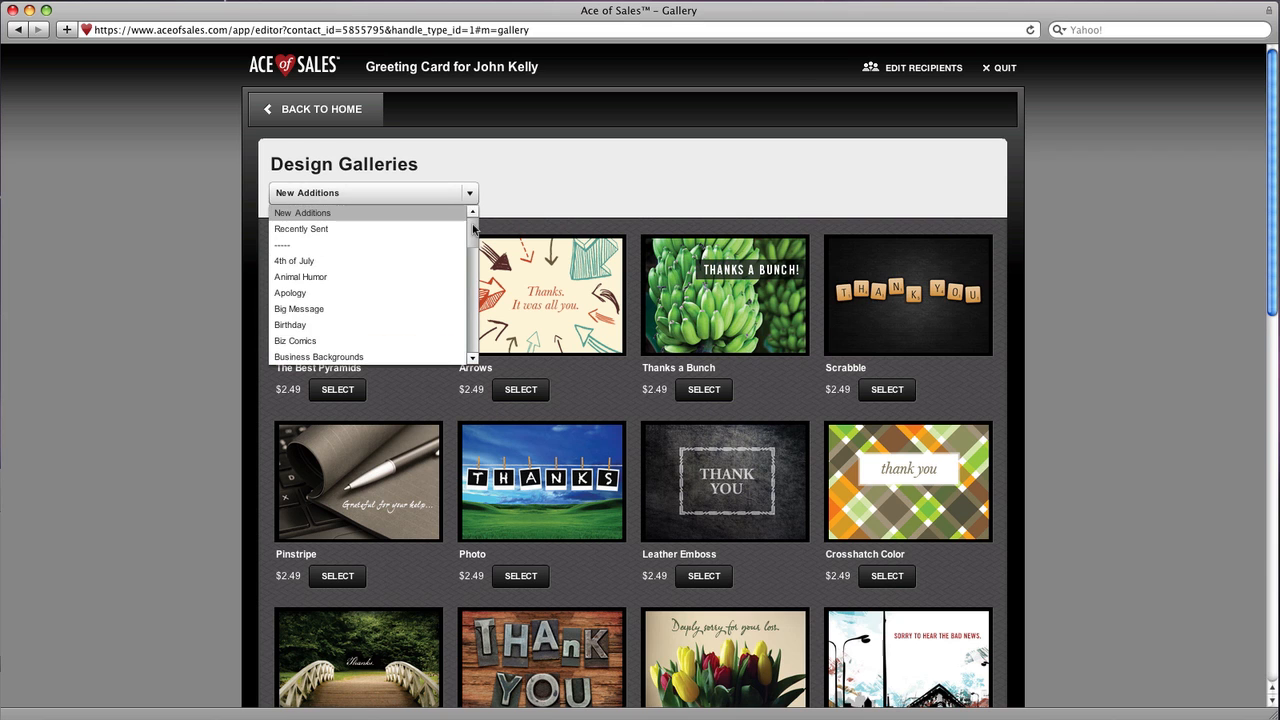
- Pick the Cocktails birthday design and open the inside message editor
click(290, 324)
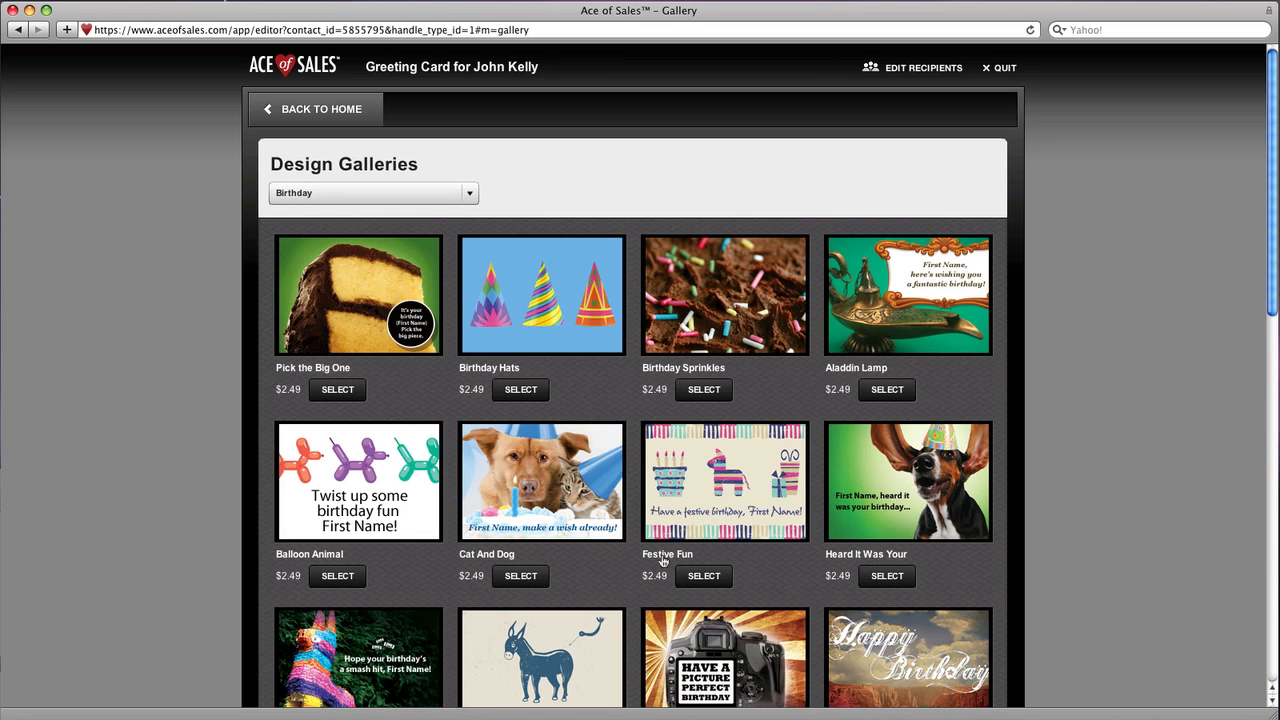
scroll(down, 3)
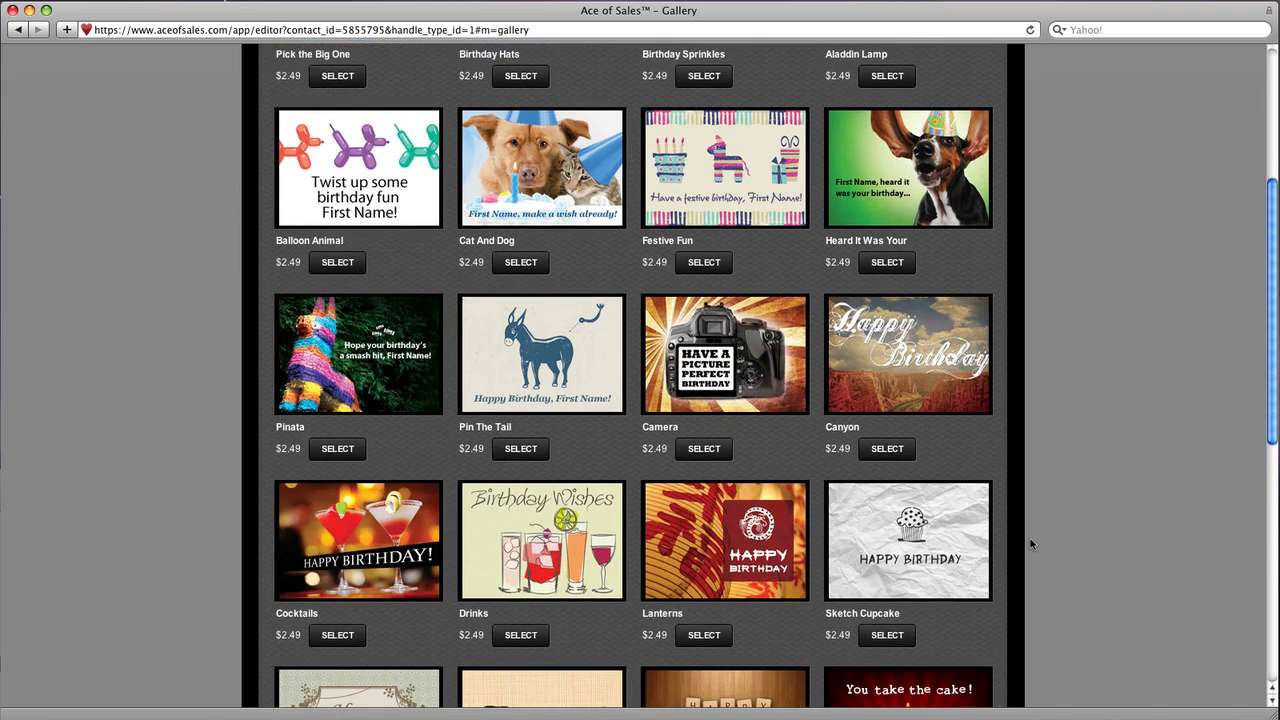
scroll(down, 3)
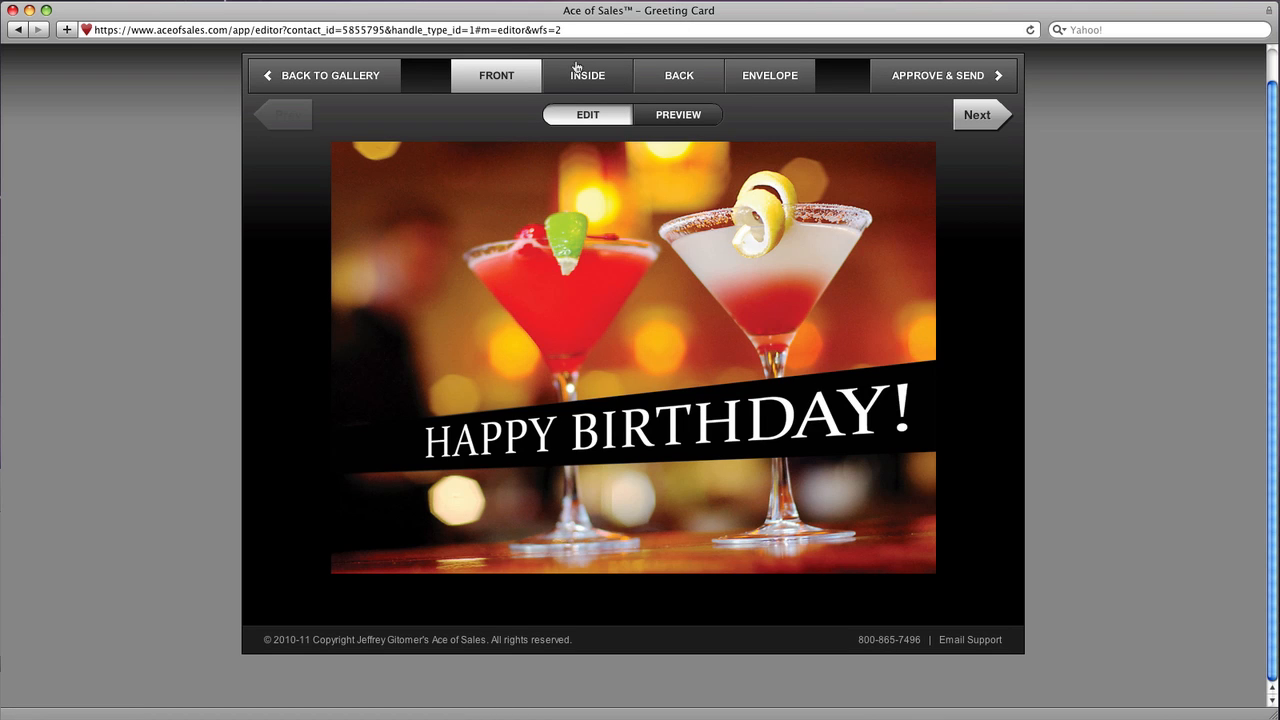
click(587, 75)
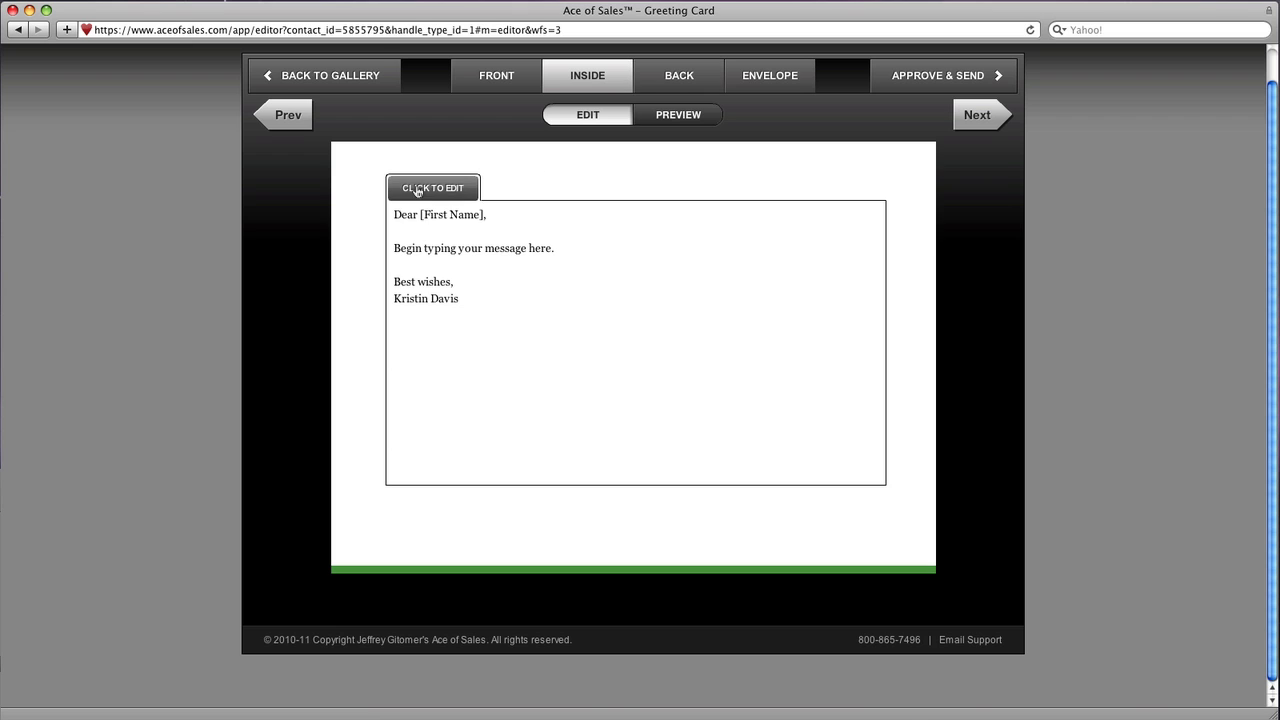
click(432, 188)
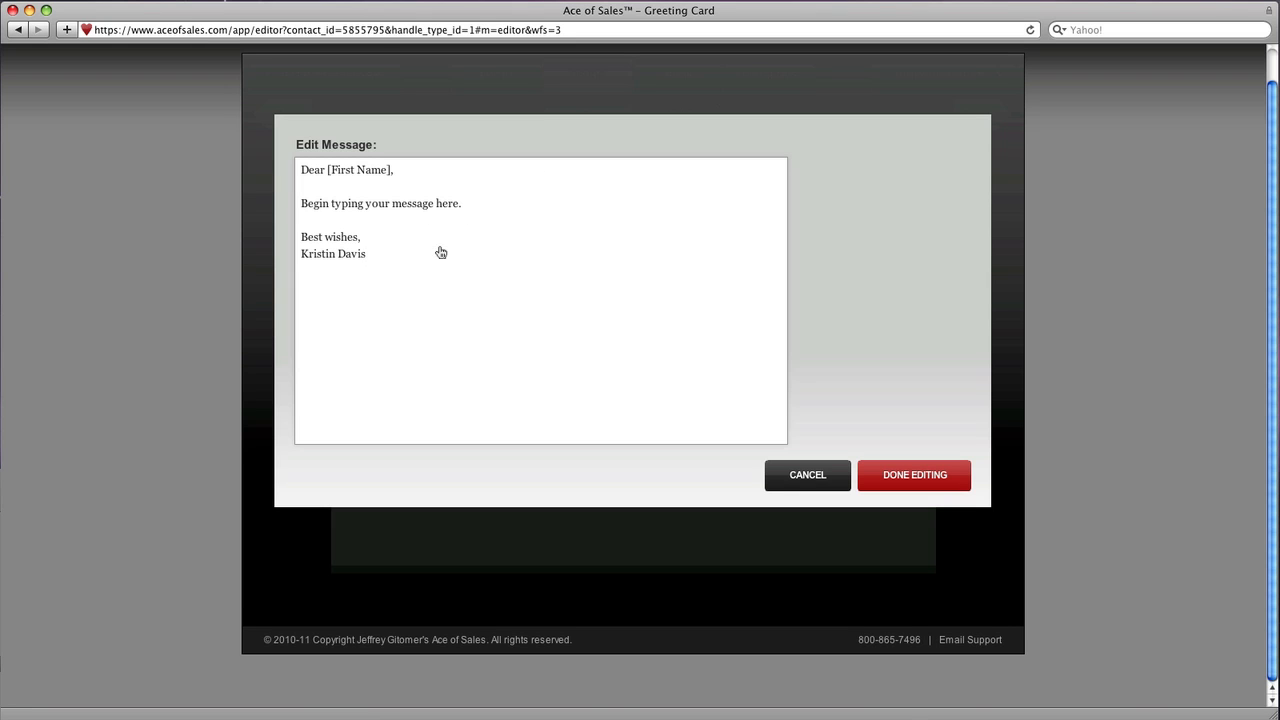
- Replace the inside message with the office mixer note offering a "drink" on me, and save
triple_click(380, 203)
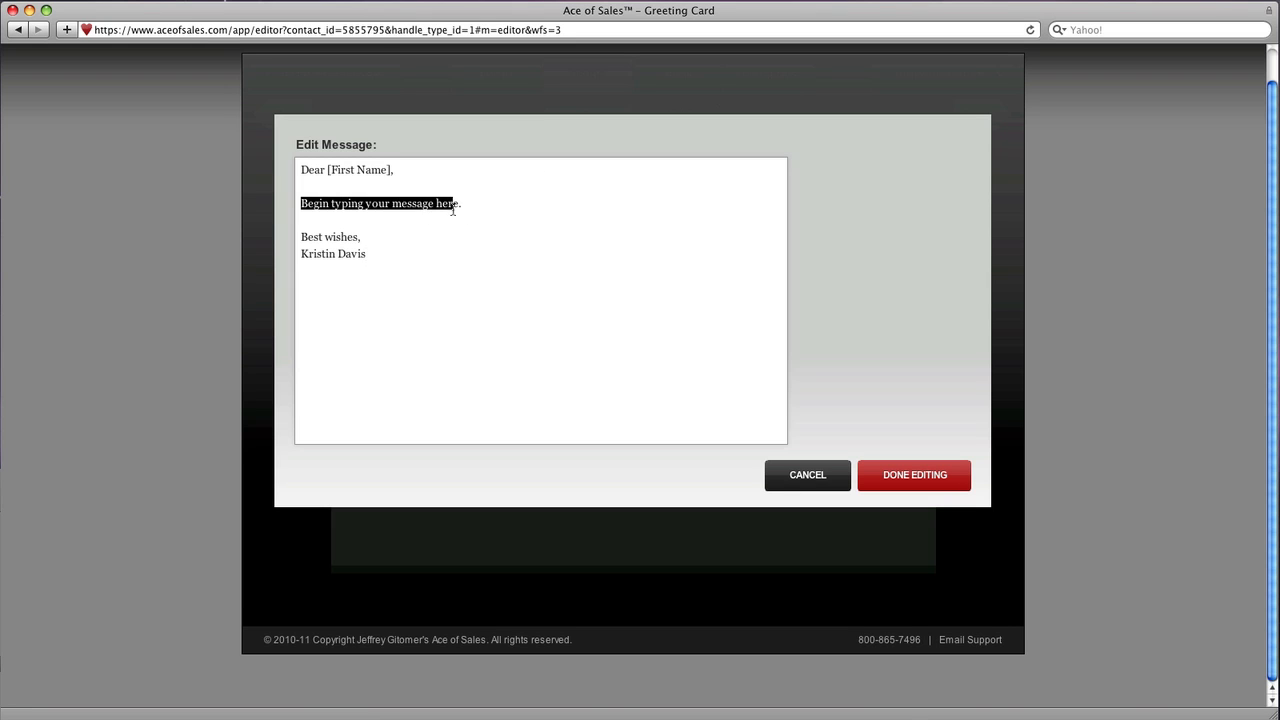
text(Had a great time at your office)
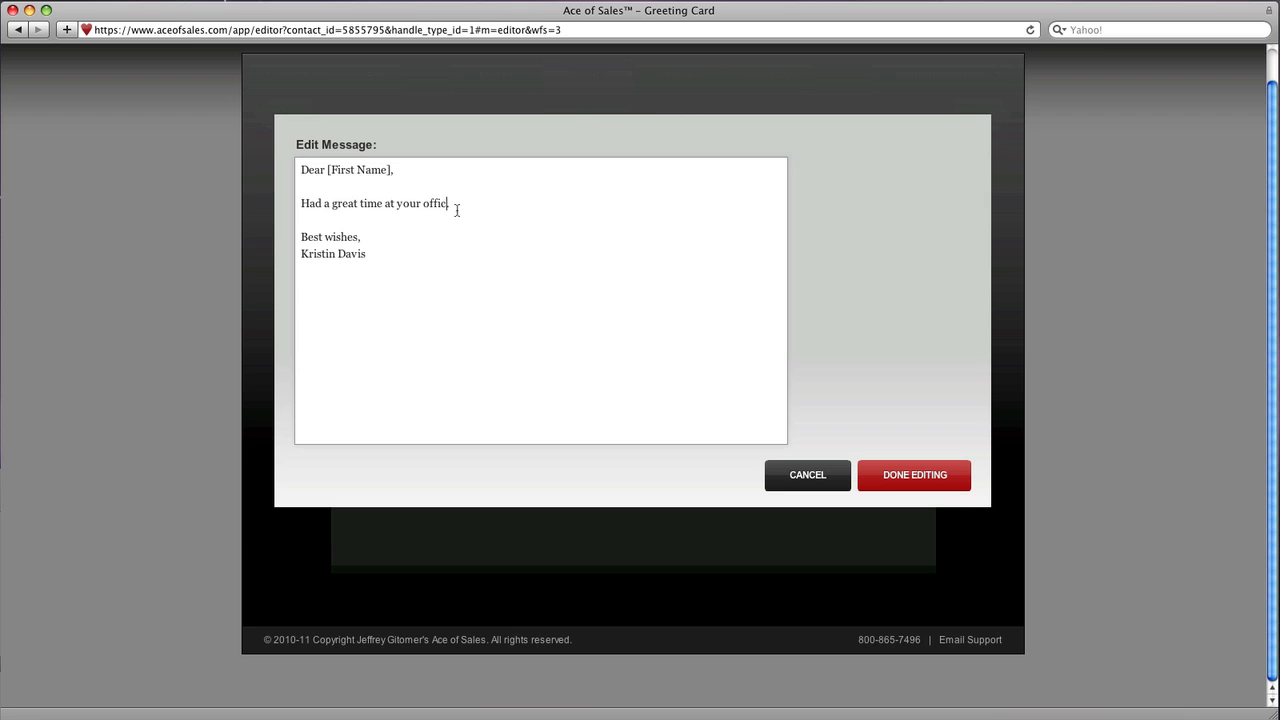
text(mixer the other day - just wanted to say Hppy Birthday, and enjoy!)
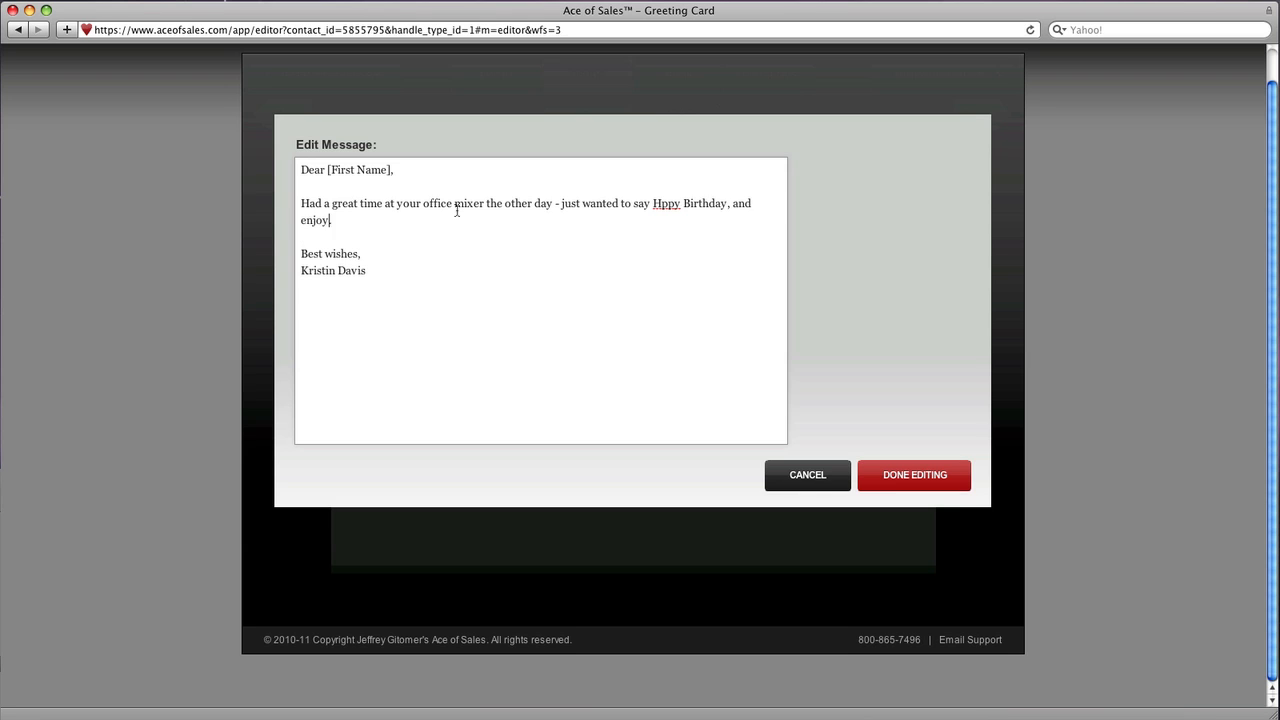
text(a "drink" on me.)
click(541, 254)
text(See you soon,)
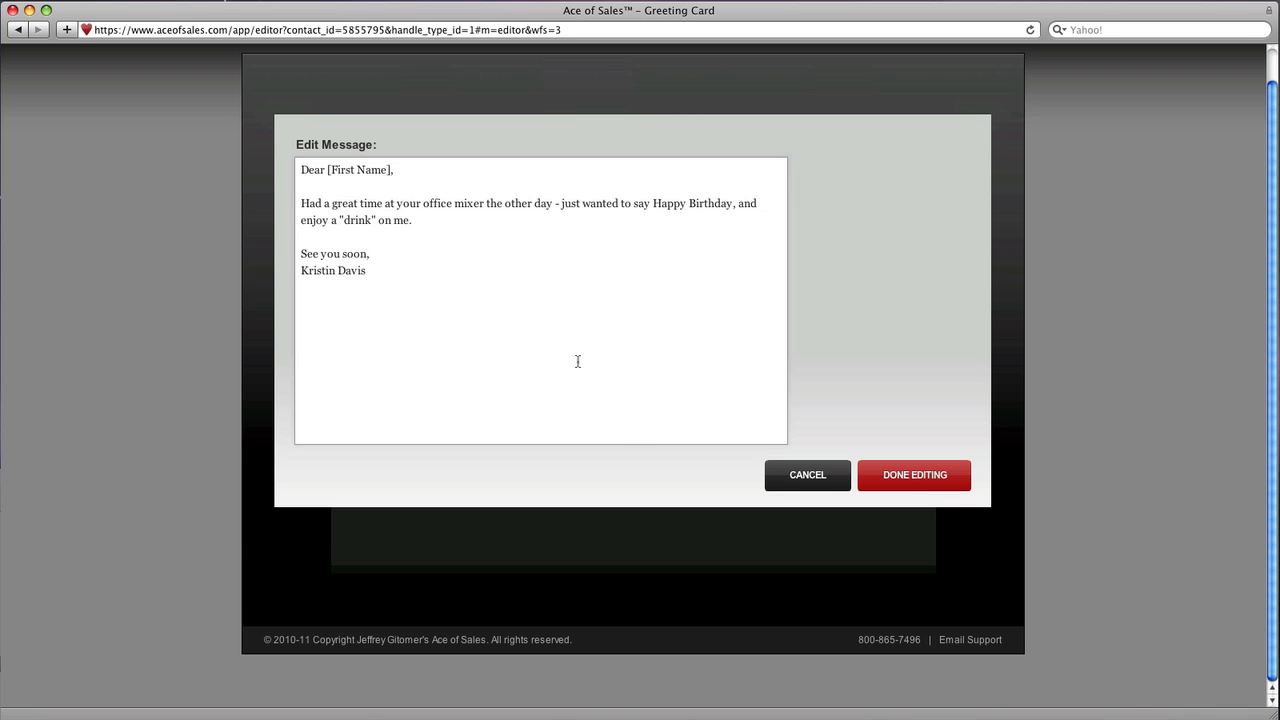
click(913, 474)
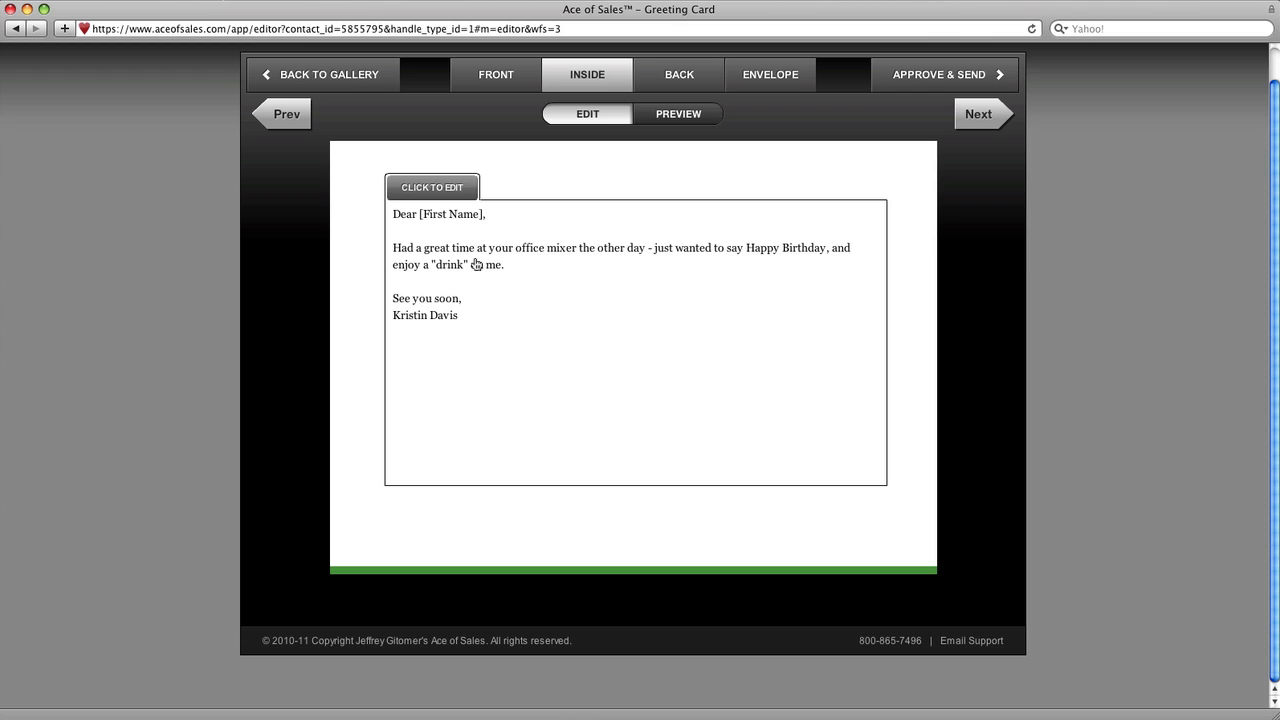
click(678, 113)
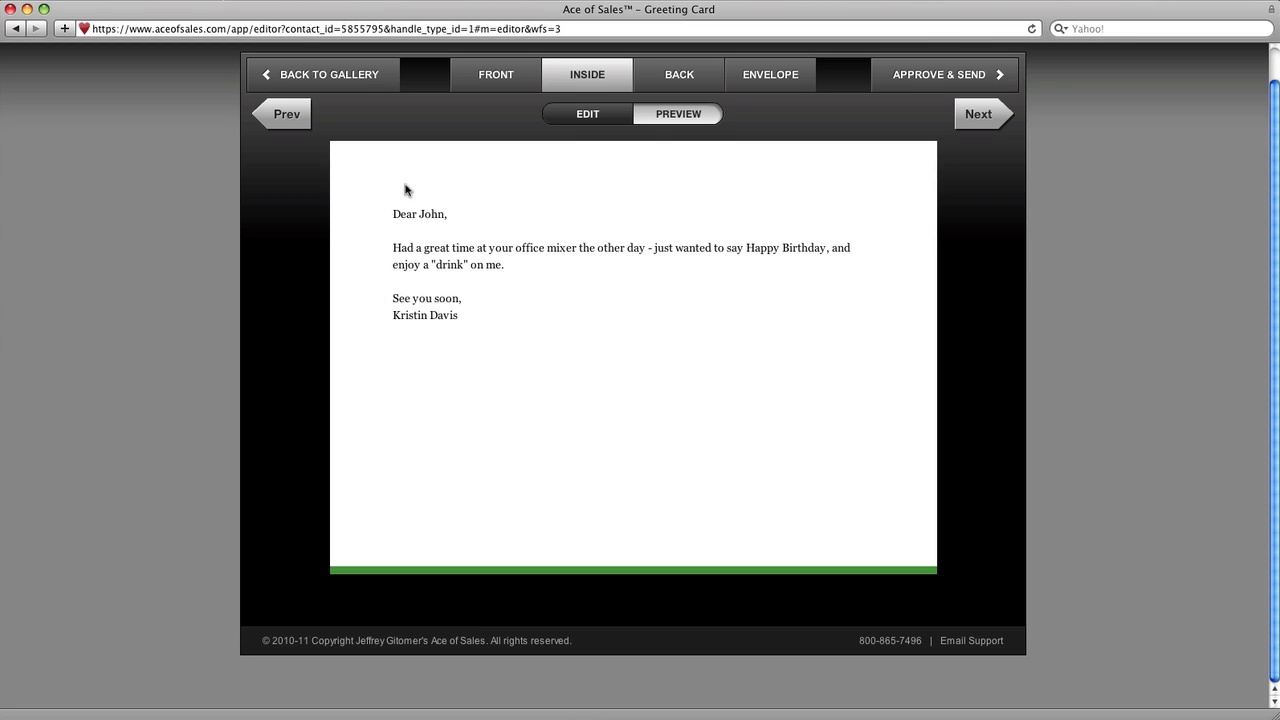
mouse_move(523, 300)
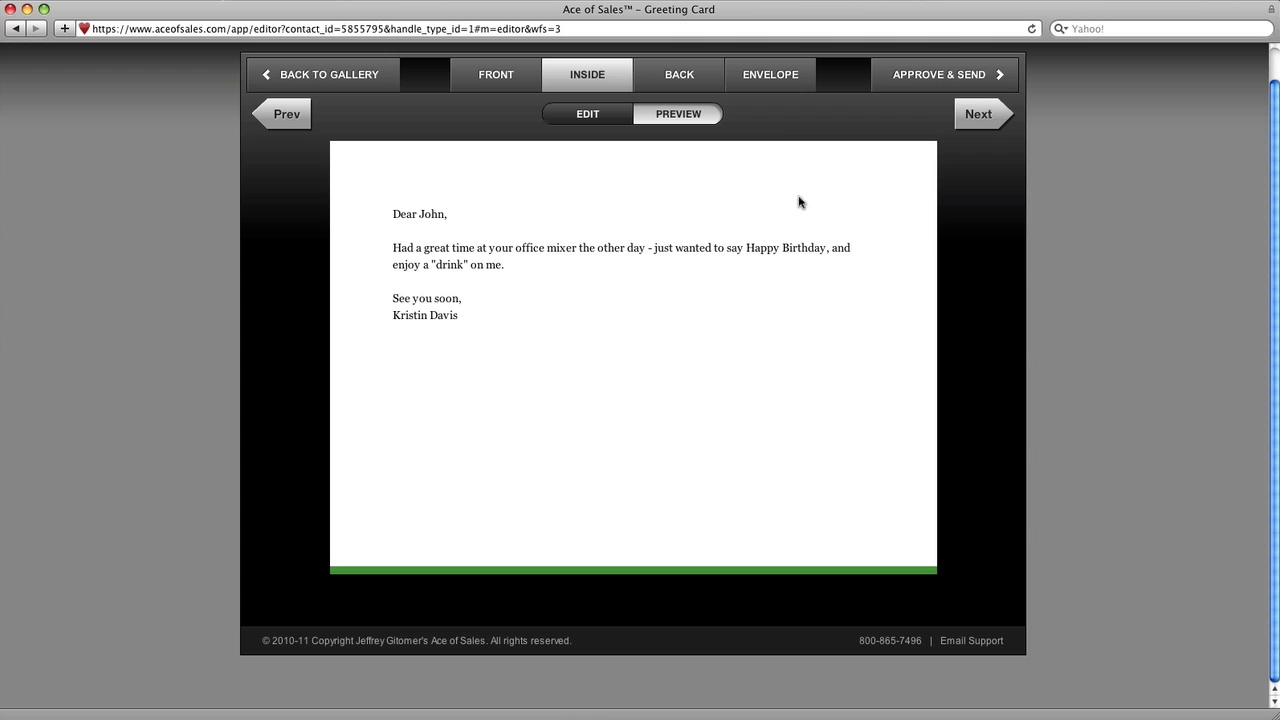
click(679, 74)
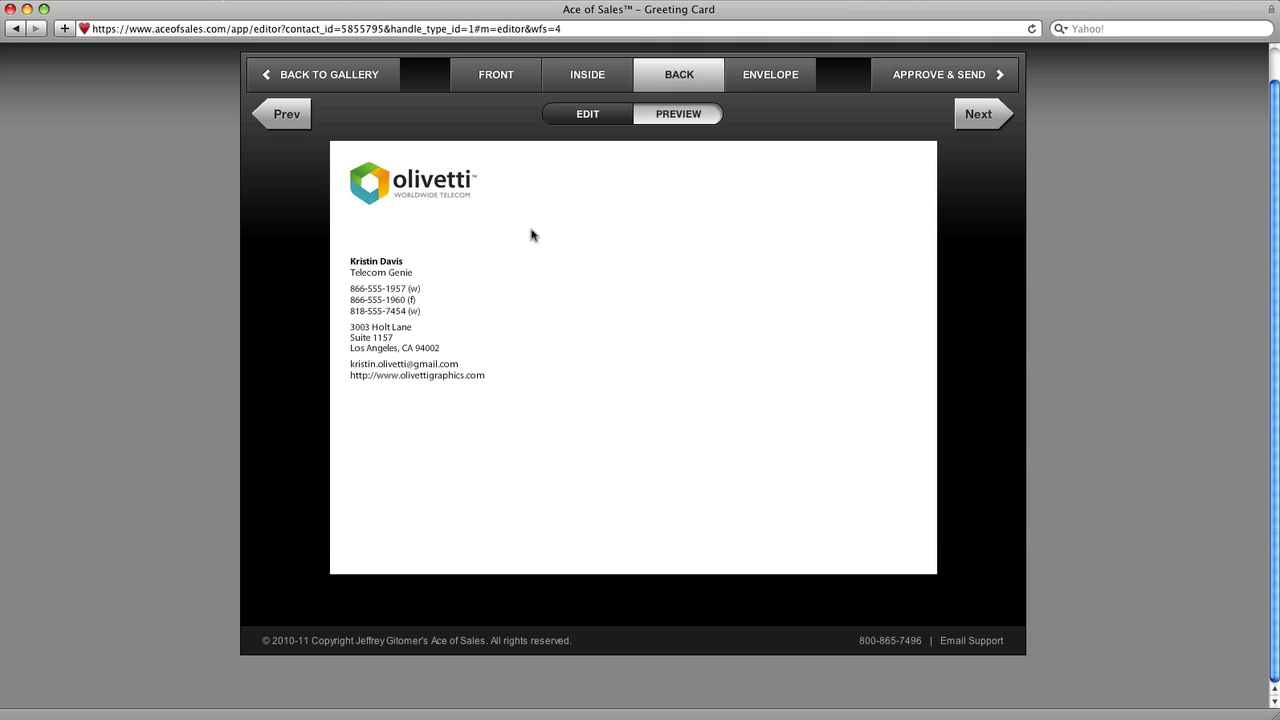
mouse_move(766, 103)
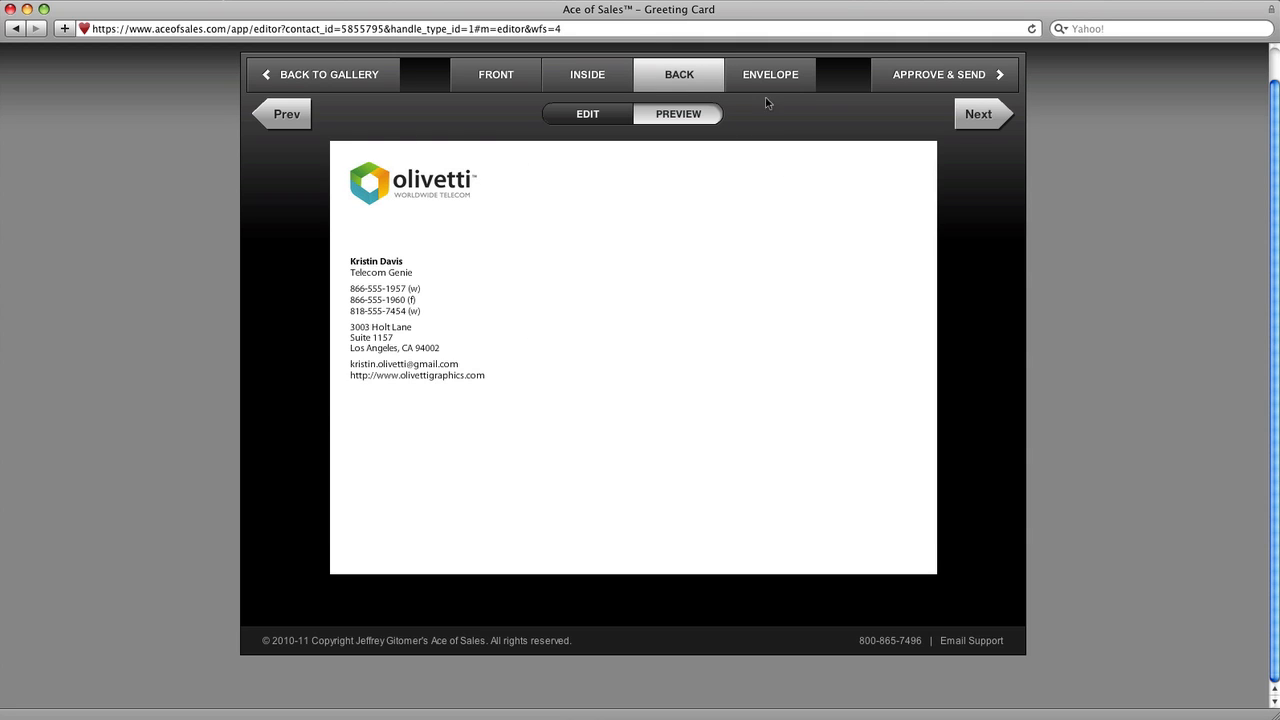
click(770, 74)
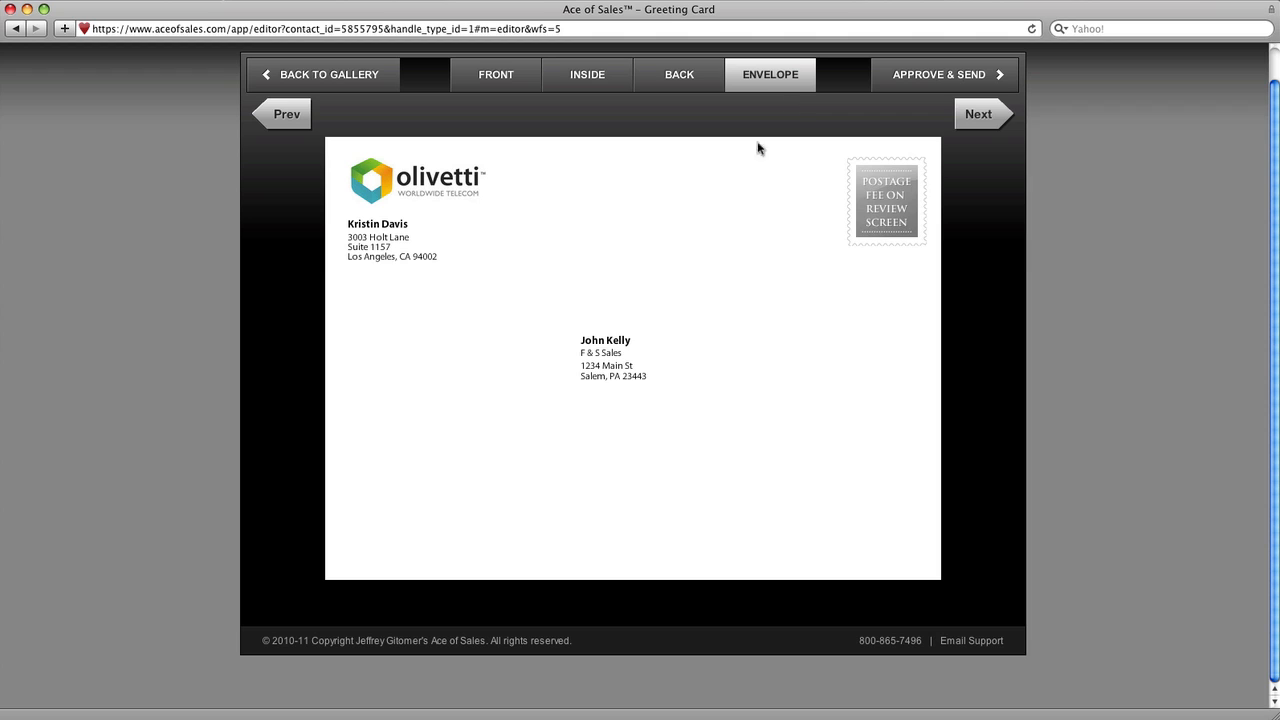
mouse_move(548, 226)
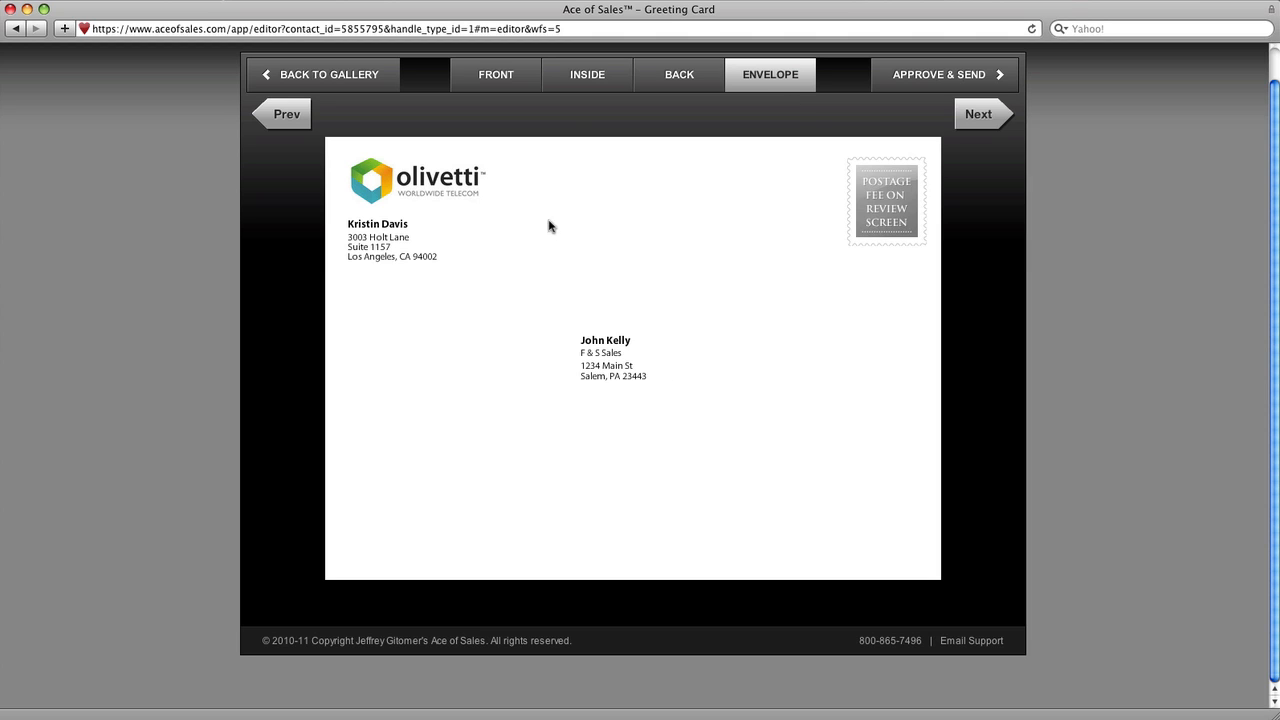
mouse_move(463, 243)
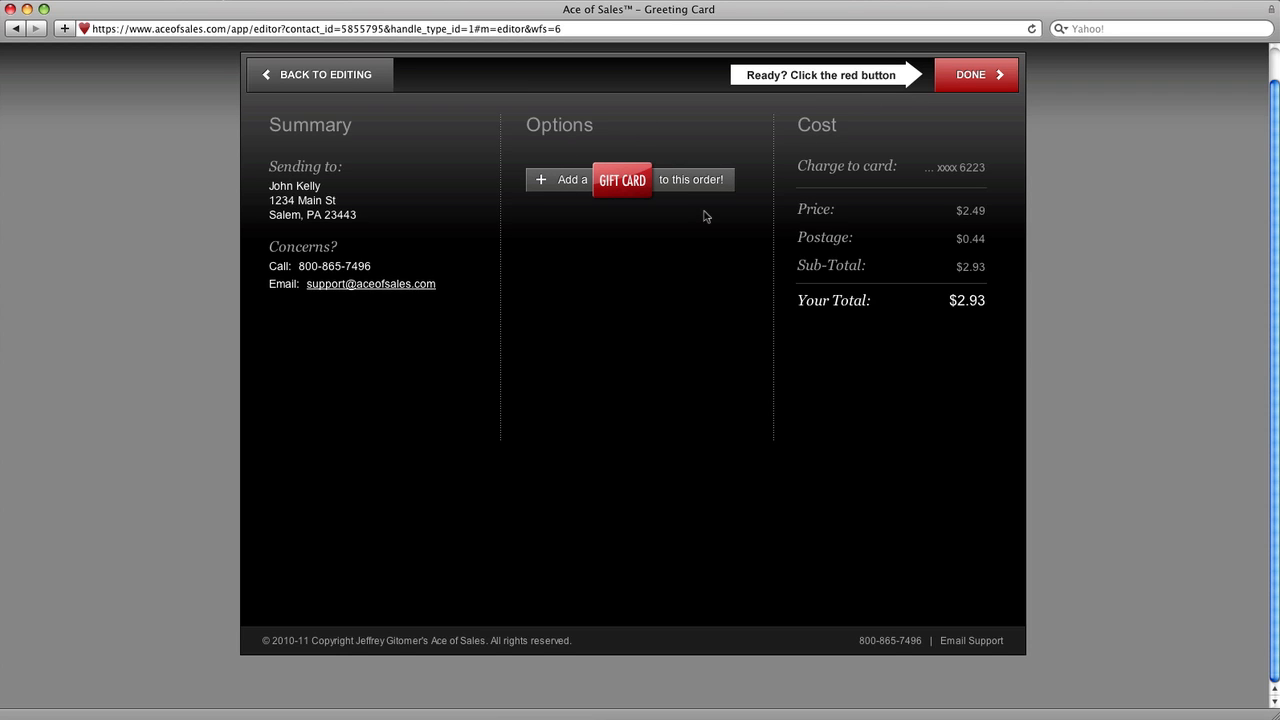
click(622, 179)
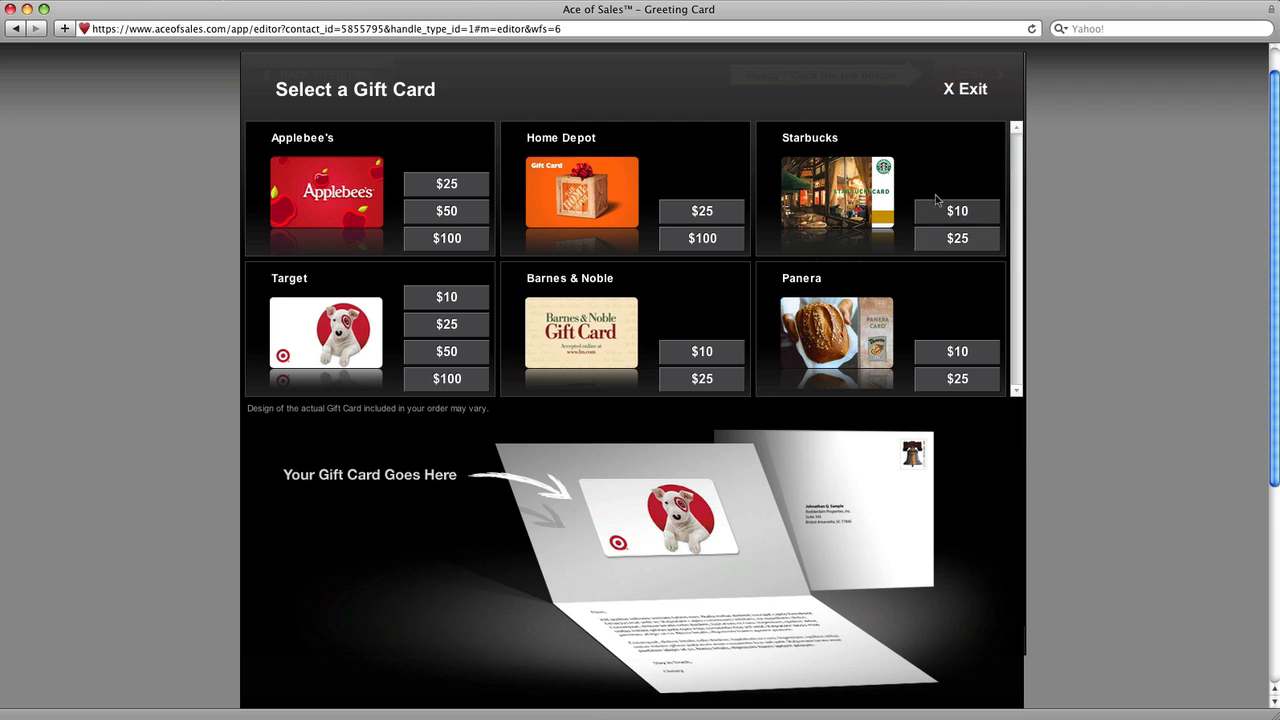
mouse_move(363, 310)
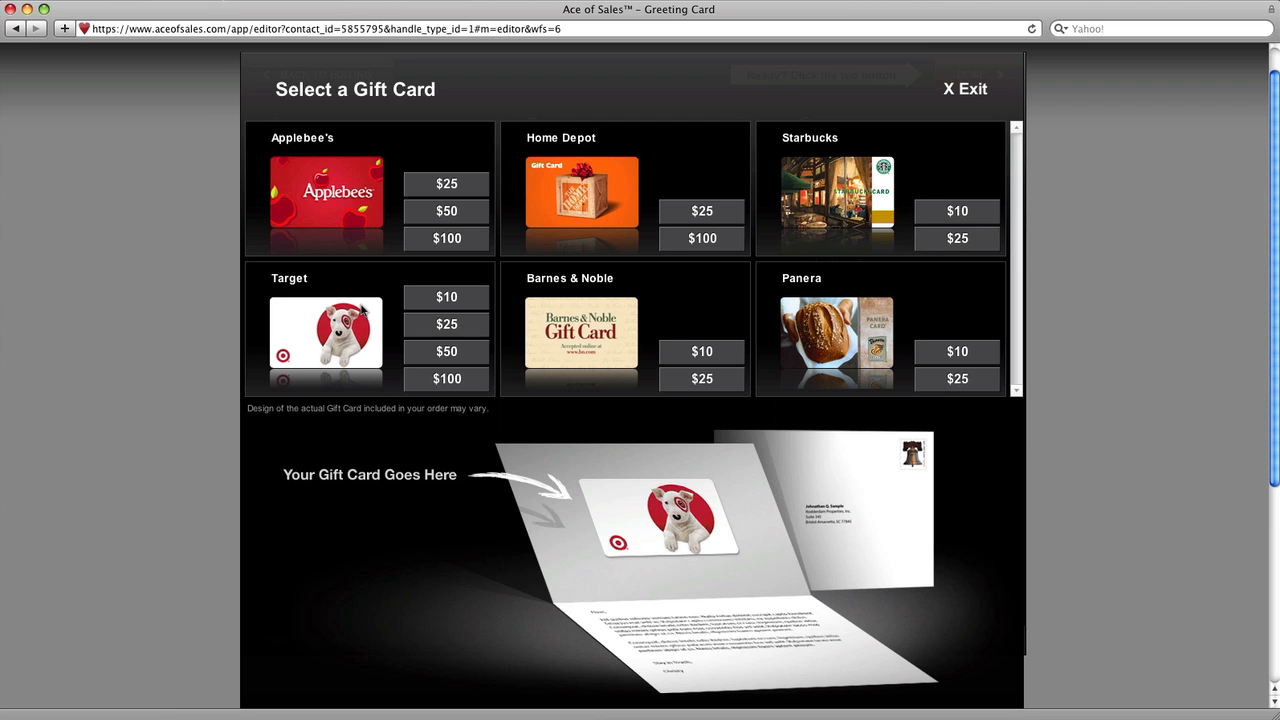
mouse_move(938, 263)
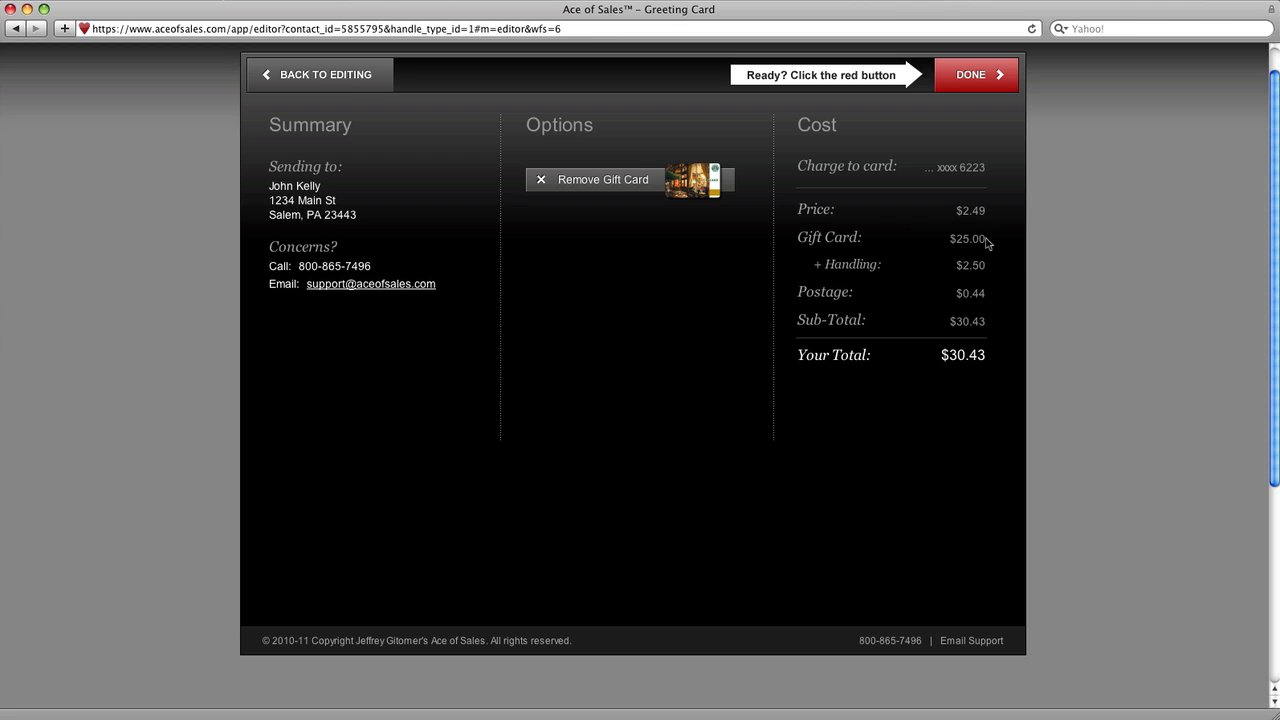
mouse_move(910, 348)
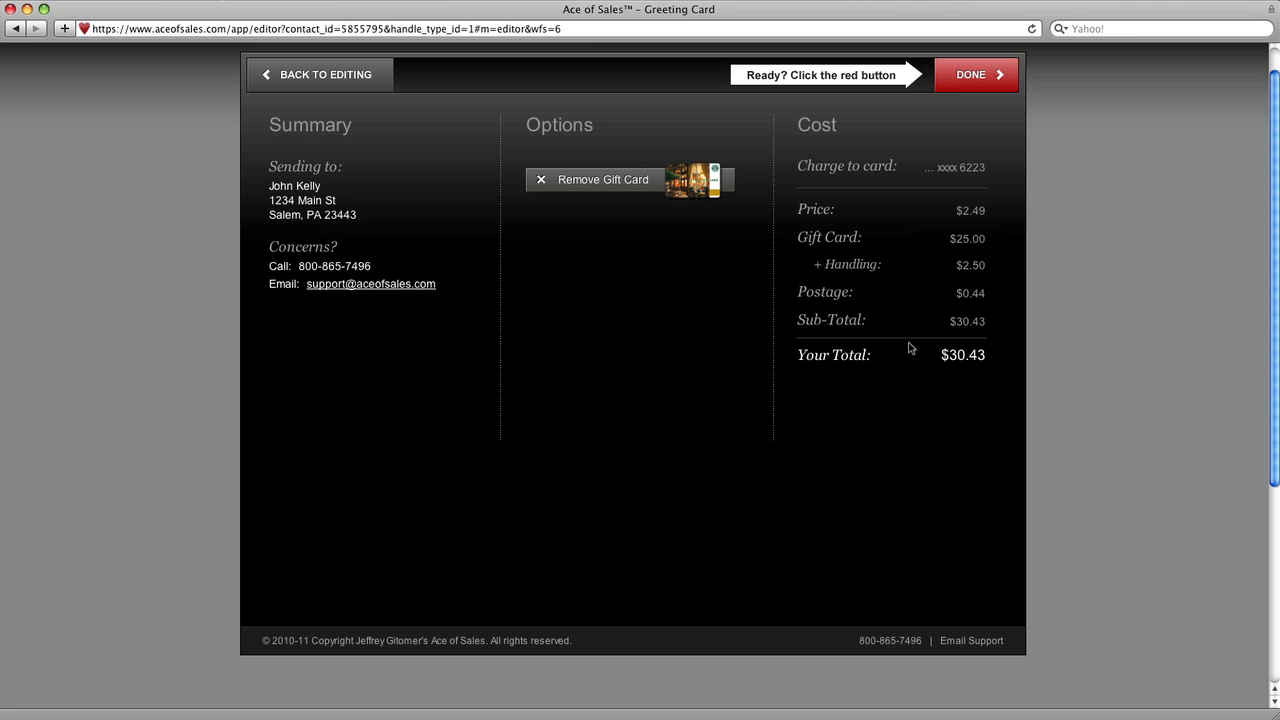
mouse_move(245, 161)
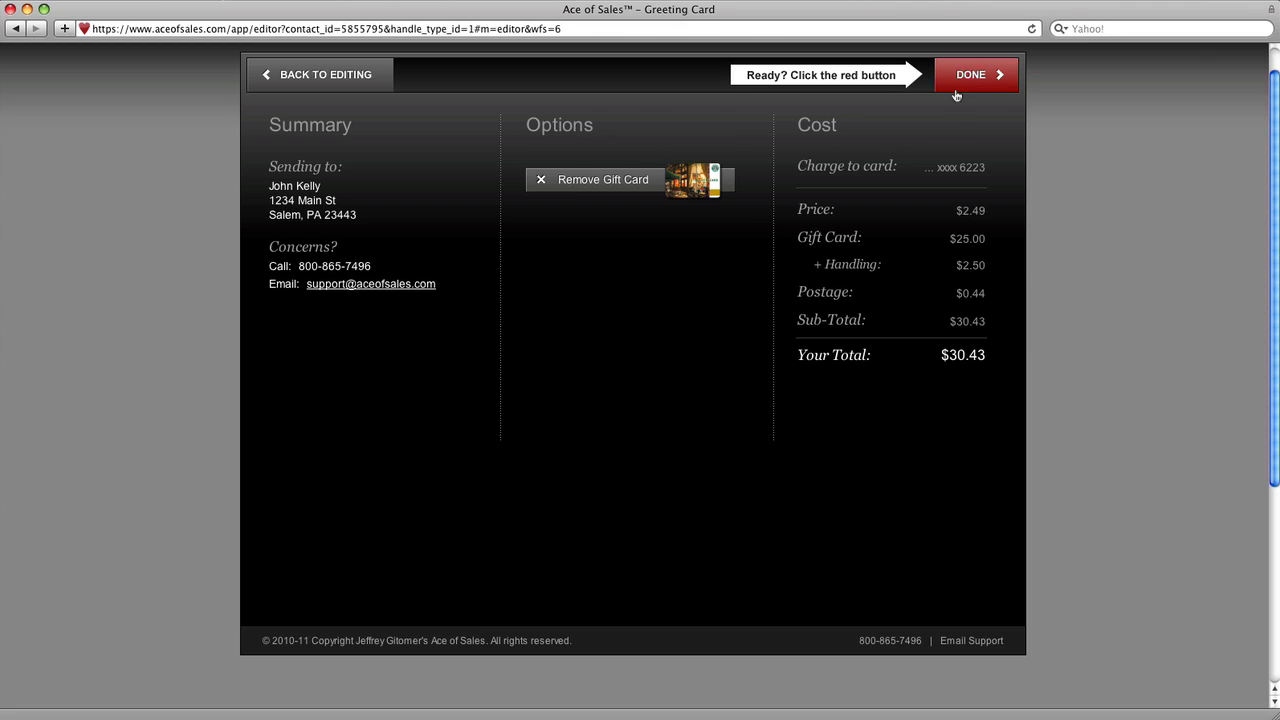
- Submit the $30.43 order with the $25 Starbucks gift card for sending
click(971, 74)
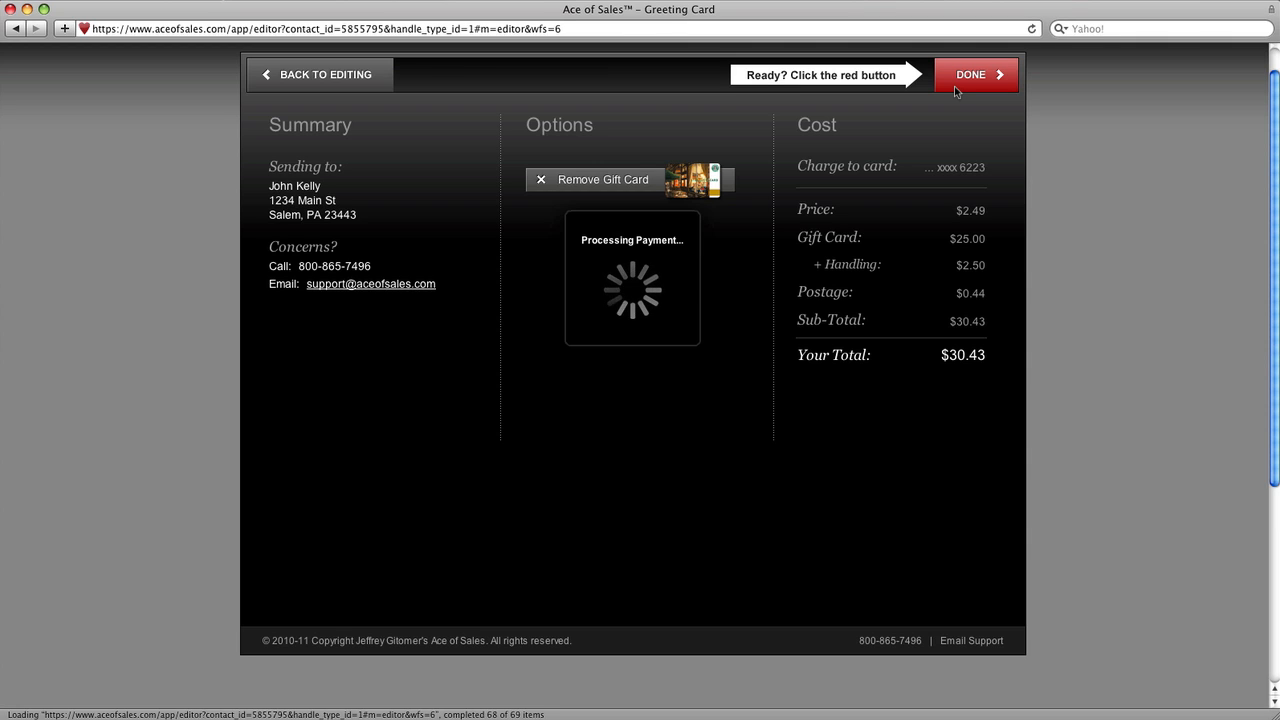
click(970, 74)
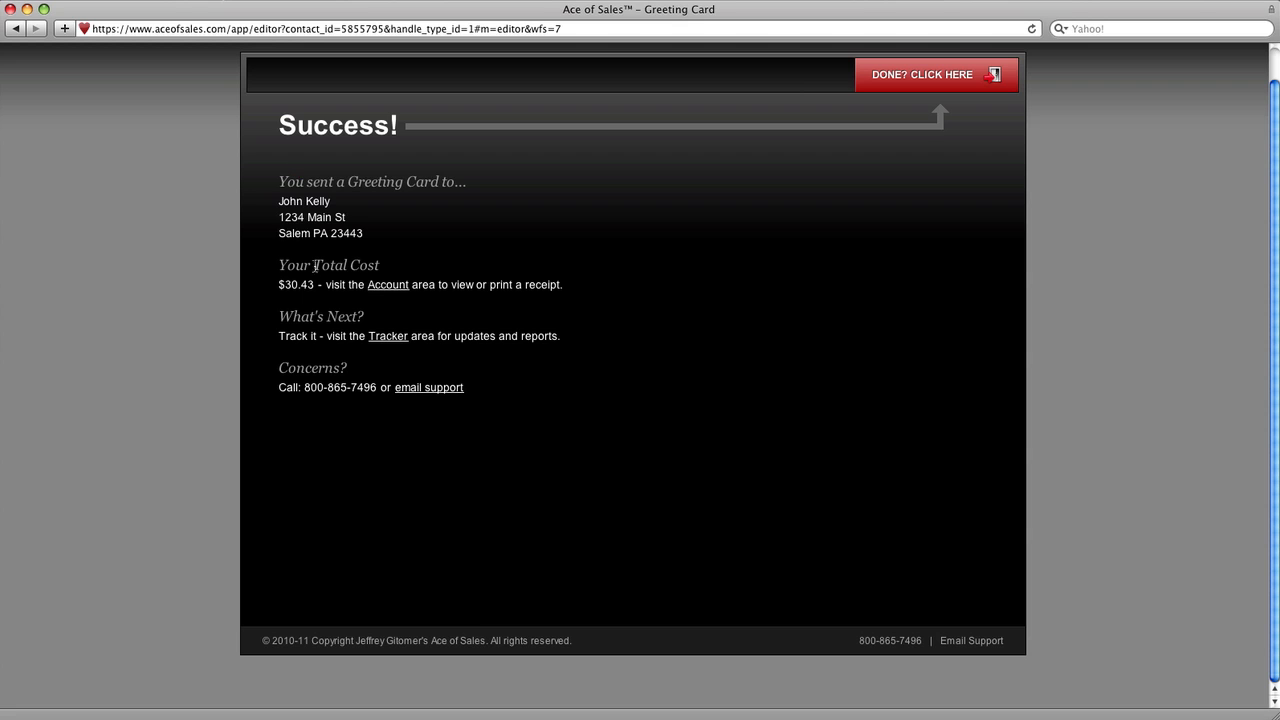
mouse_move(350, 330)
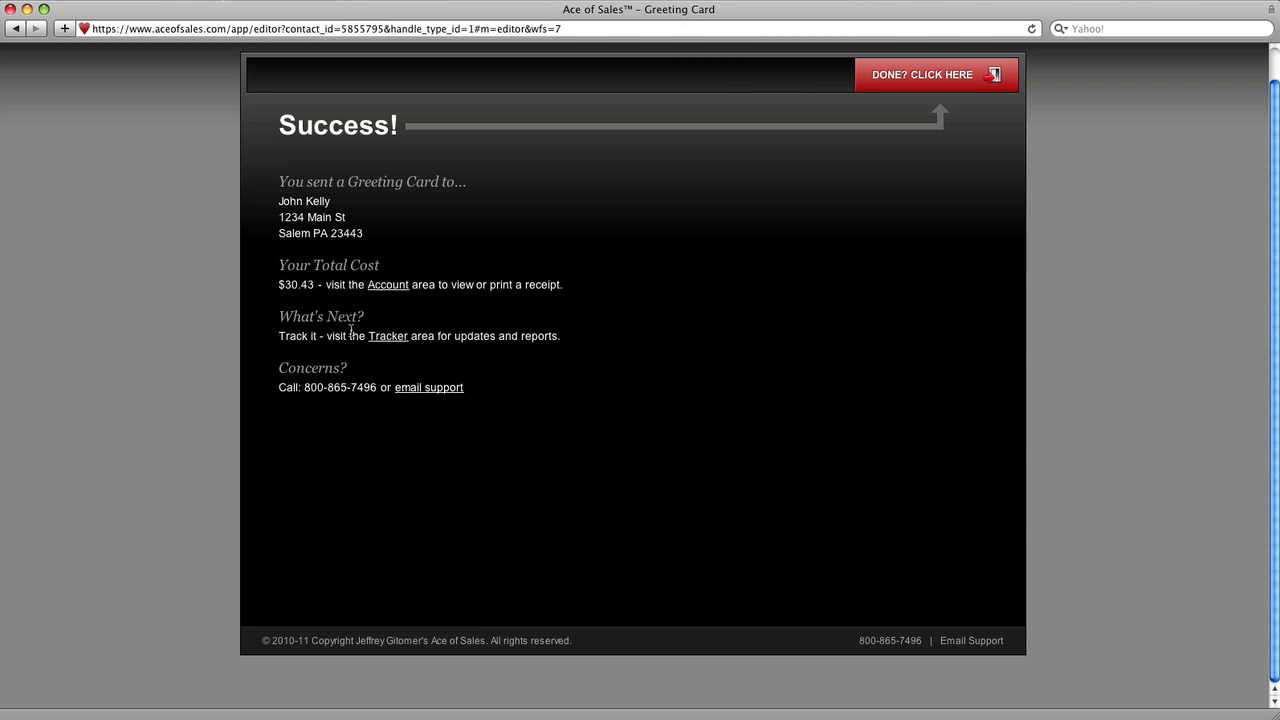